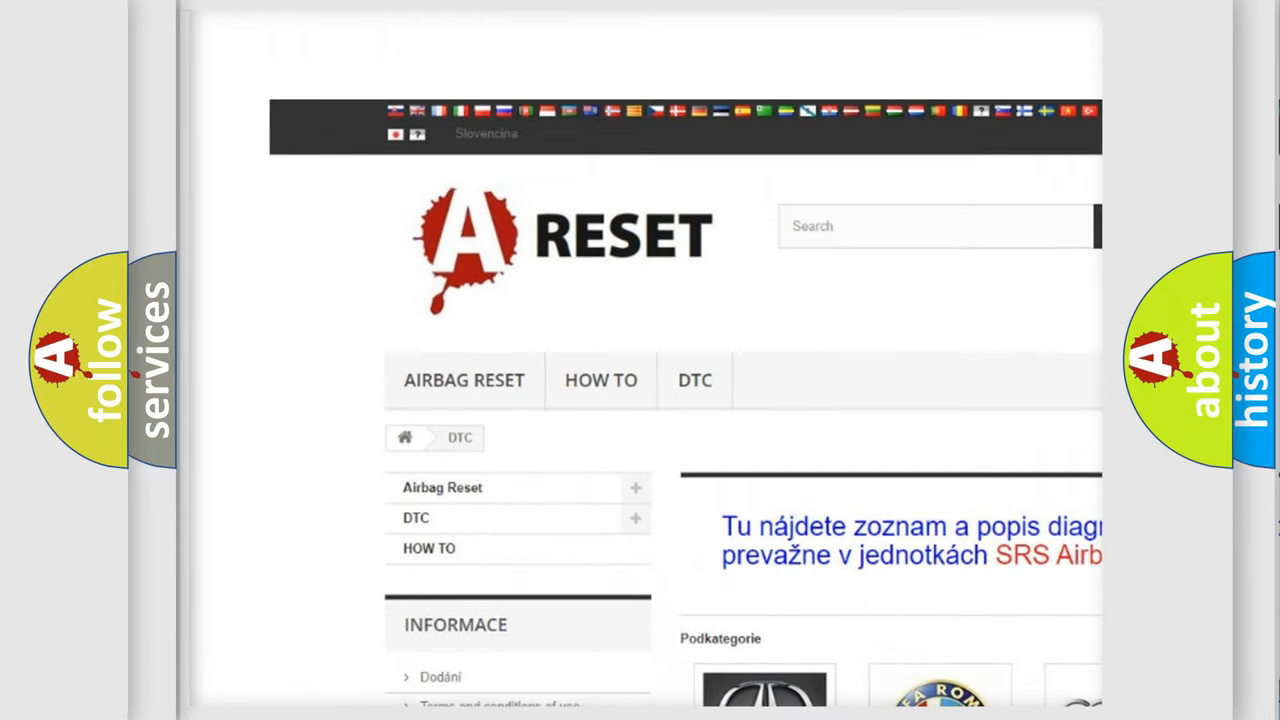
- Open the Toyota DTC thumbnail and browse its diagnostic code subcategories, returning to the top
scroll("down", 3)
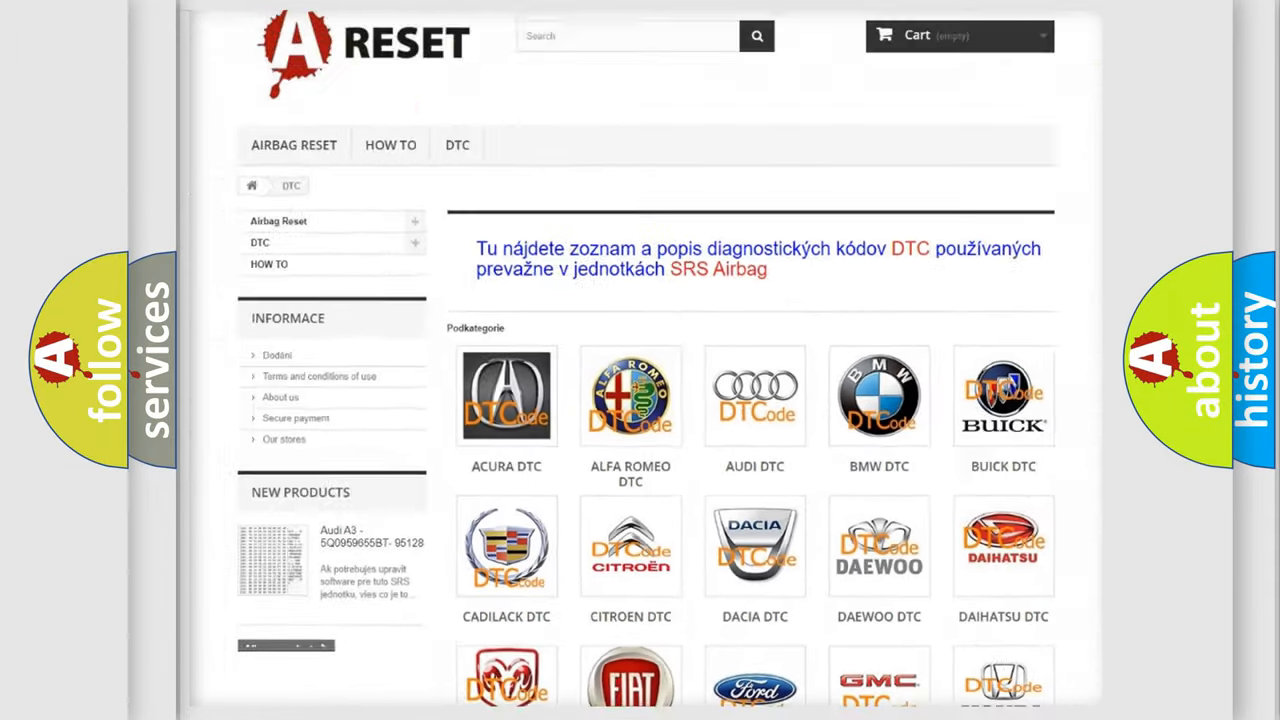
scroll("down", 3)
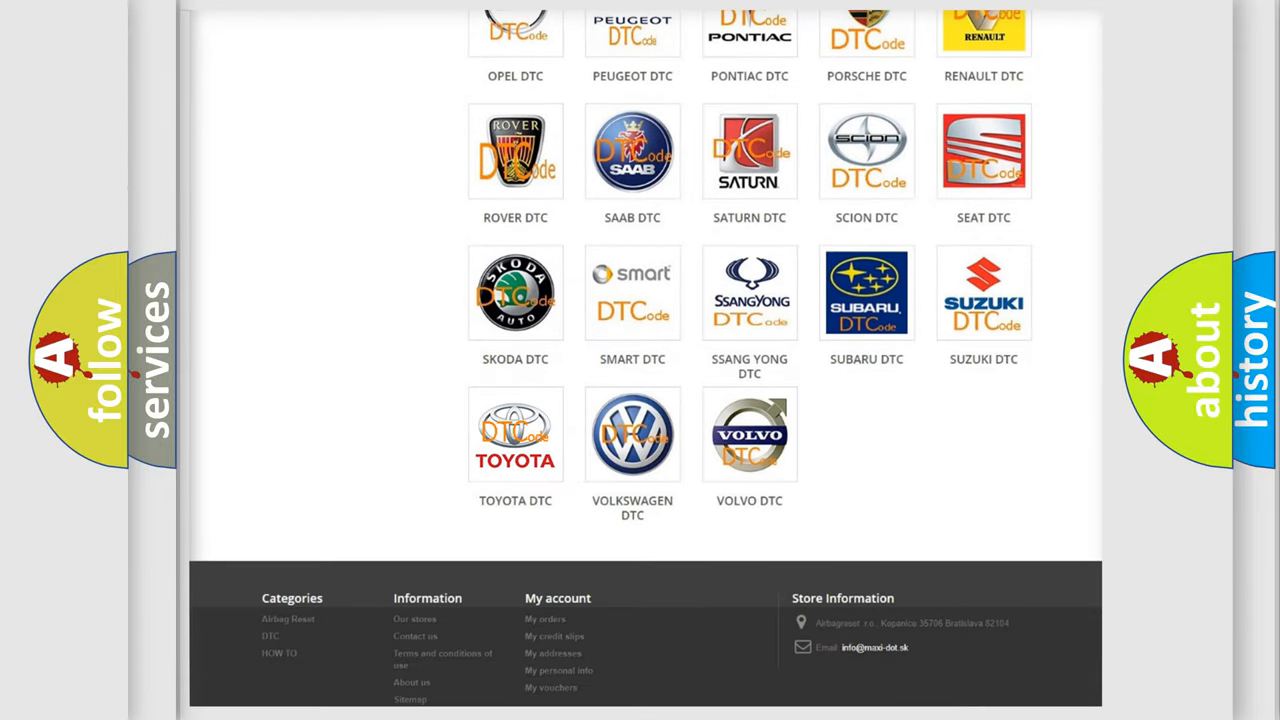
left_click(515, 434)
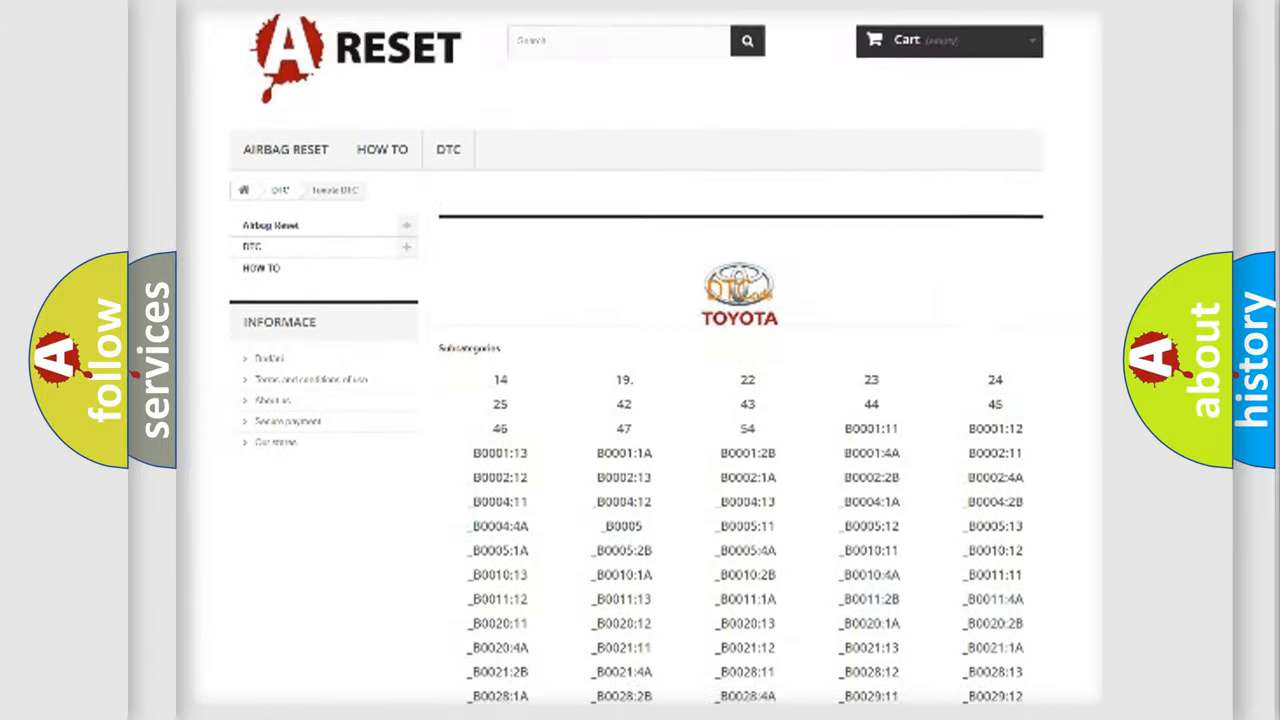
scroll("down", 3)
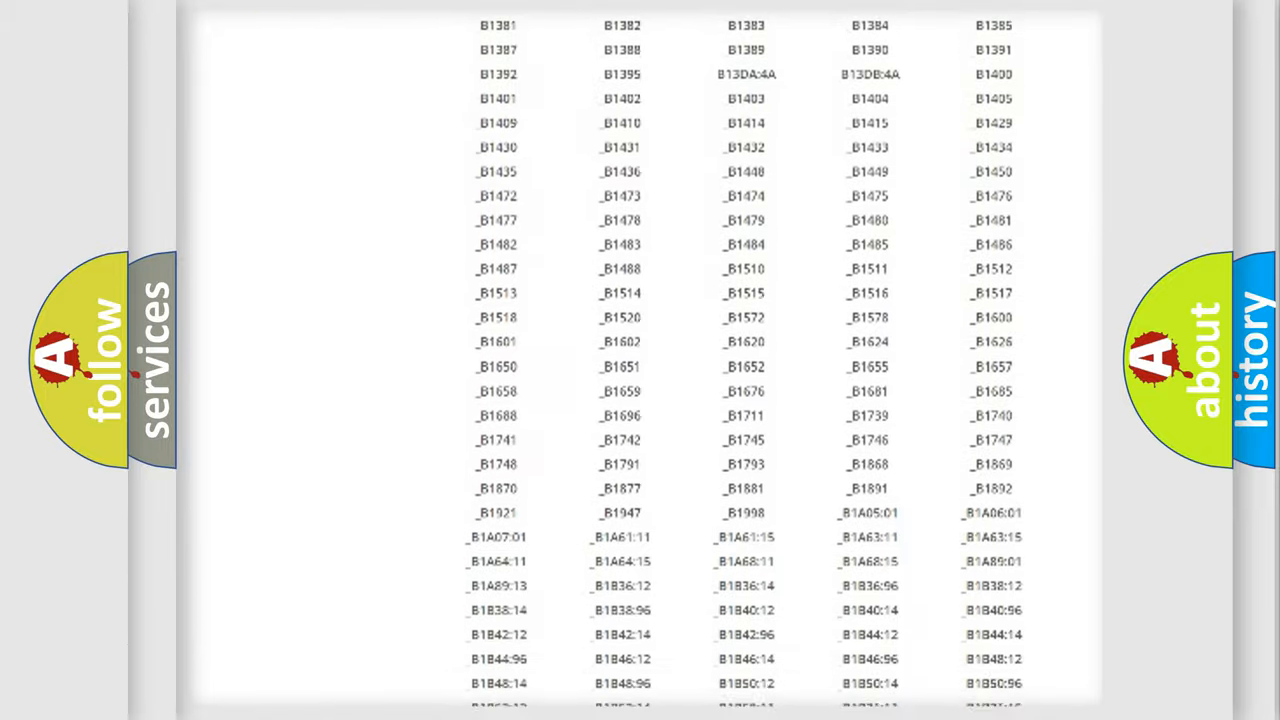
scroll("up", 3)
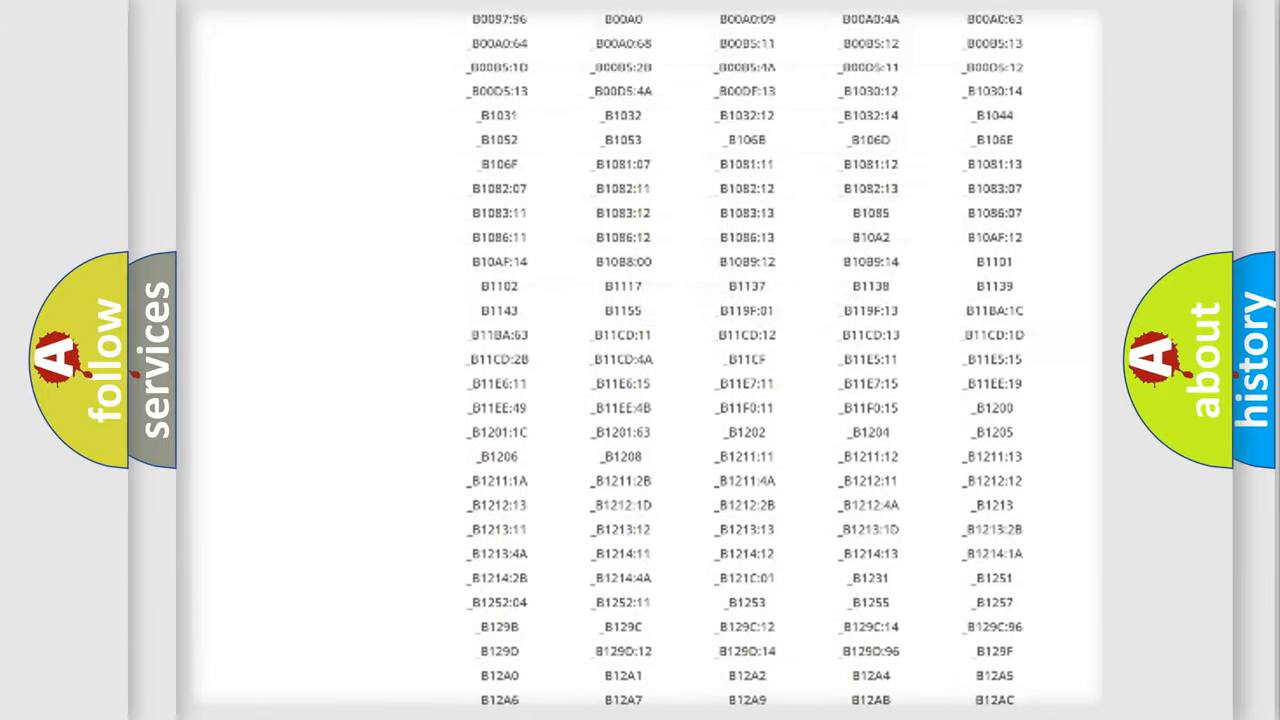
scroll("up", 3)
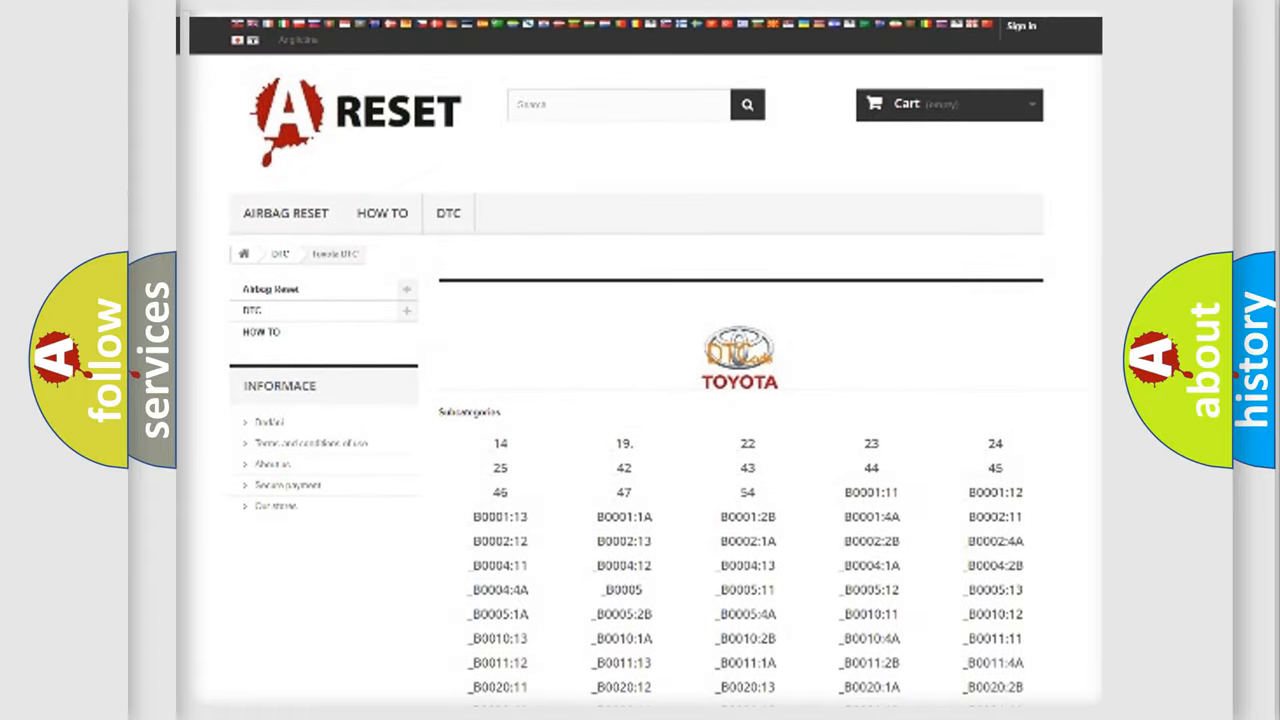